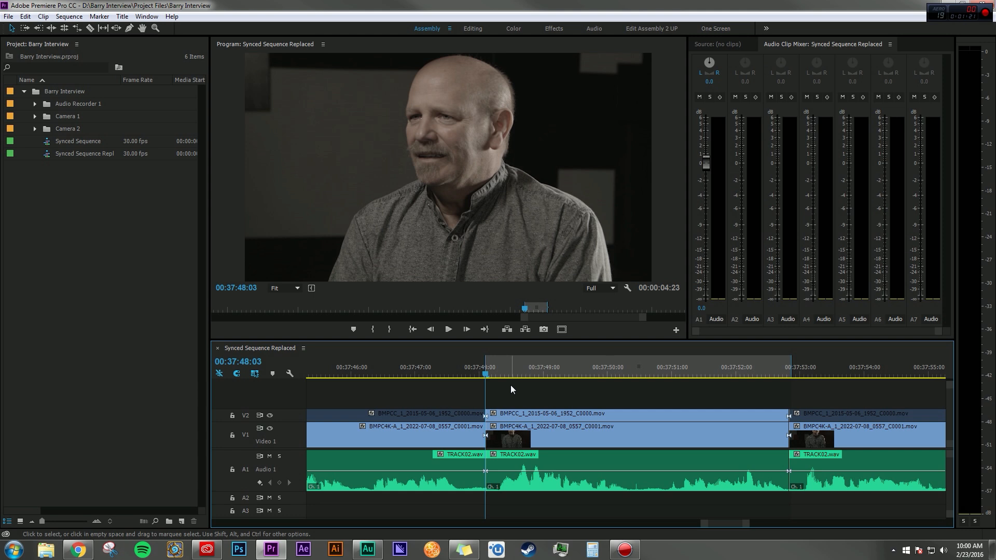
# Send the sequence to Audition, naming the session 'Barry Interview'.
pyautogui.click(519, 418)
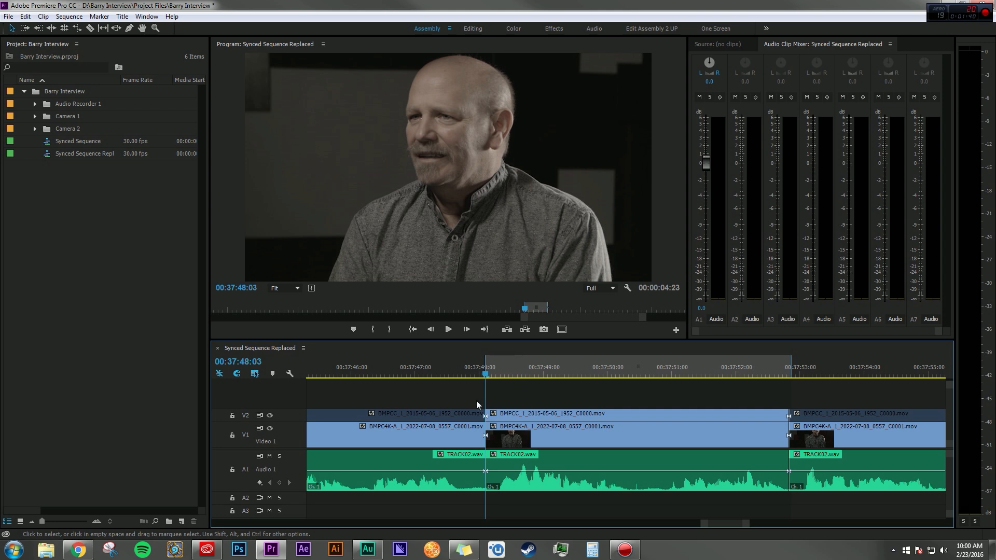
pyautogui.click(448, 330)
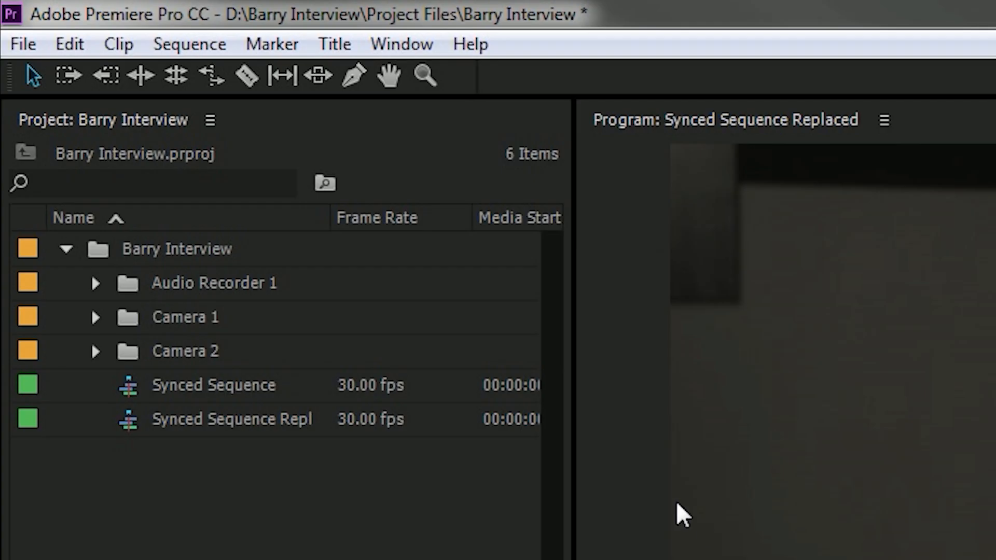
pyautogui.click(68, 44)
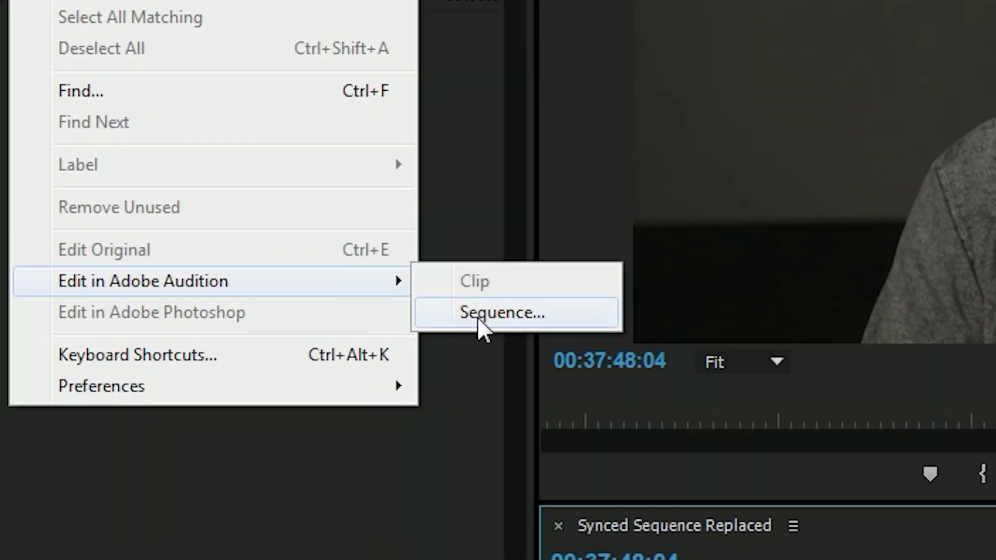
pyautogui.click(502, 312)
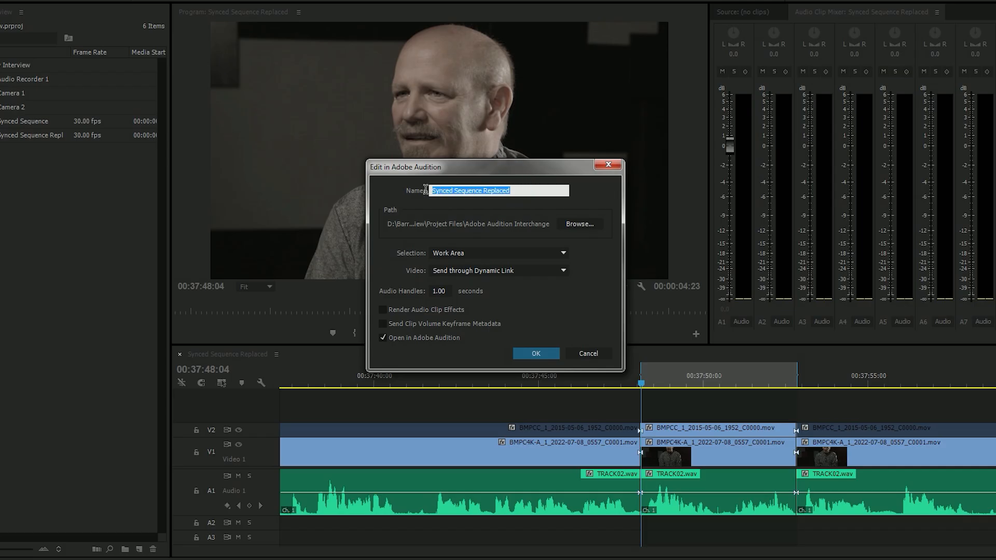
pyautogui.write('Ba')
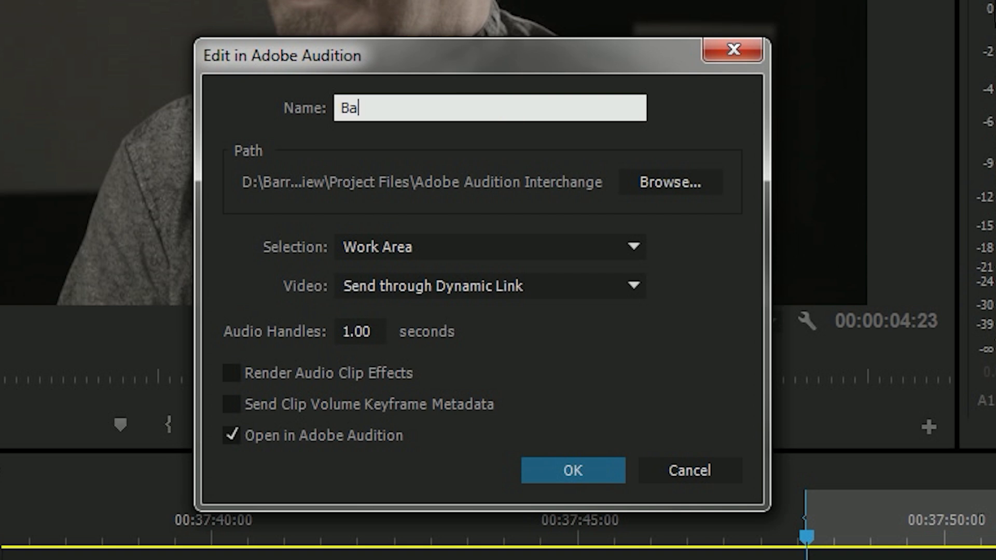
pyautogui.write('rry Intervie')
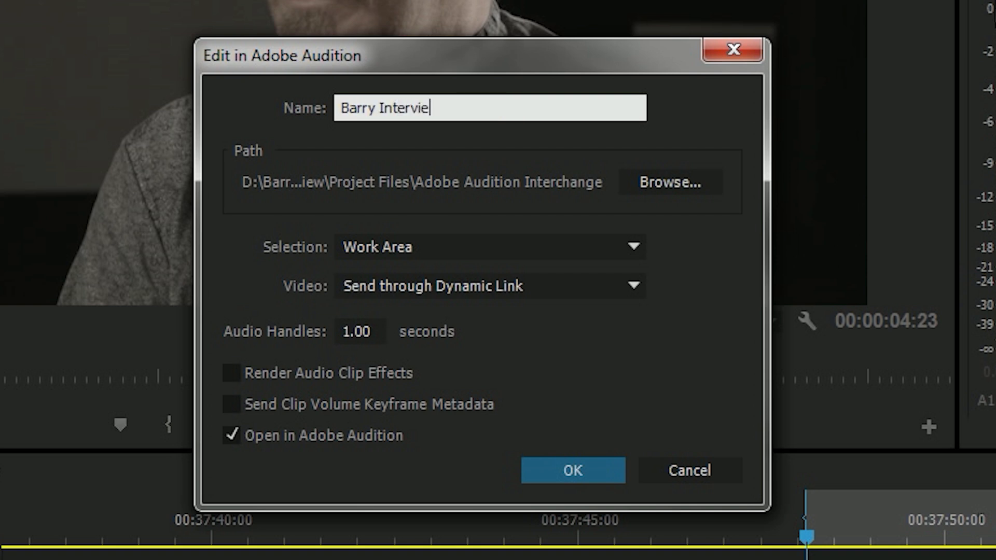
pyautogui.write('w')
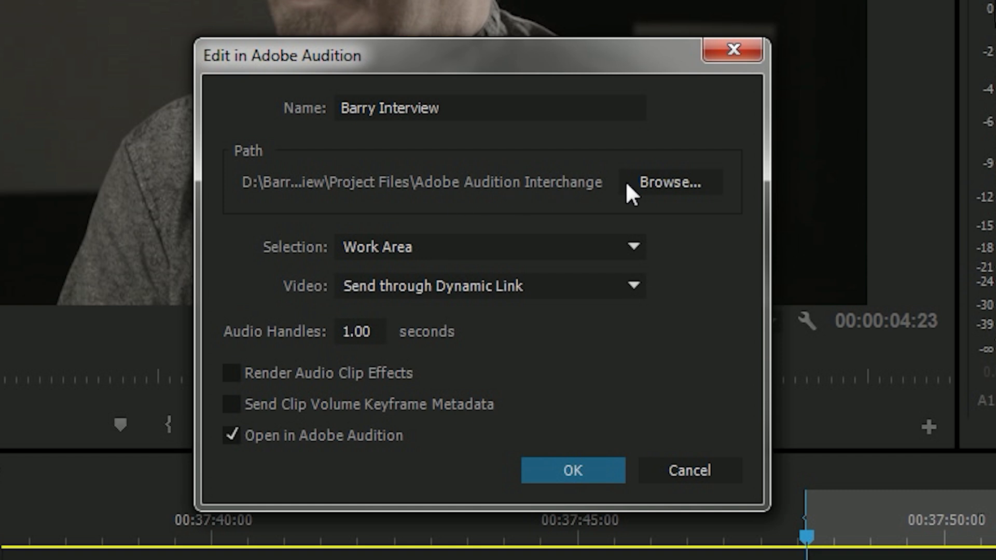
pyautogui.moveTo(742, 215)
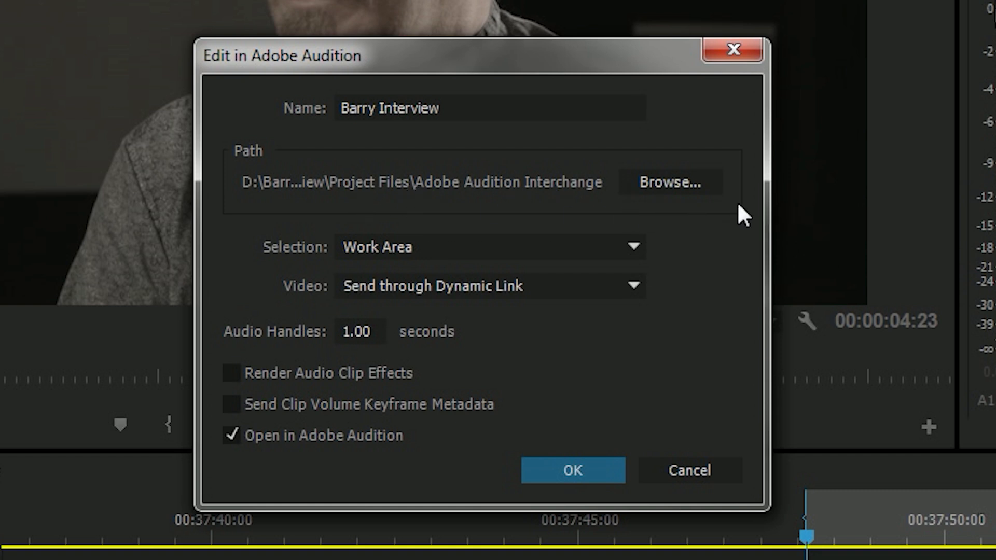
pyautogui.moveTo(750, 168)
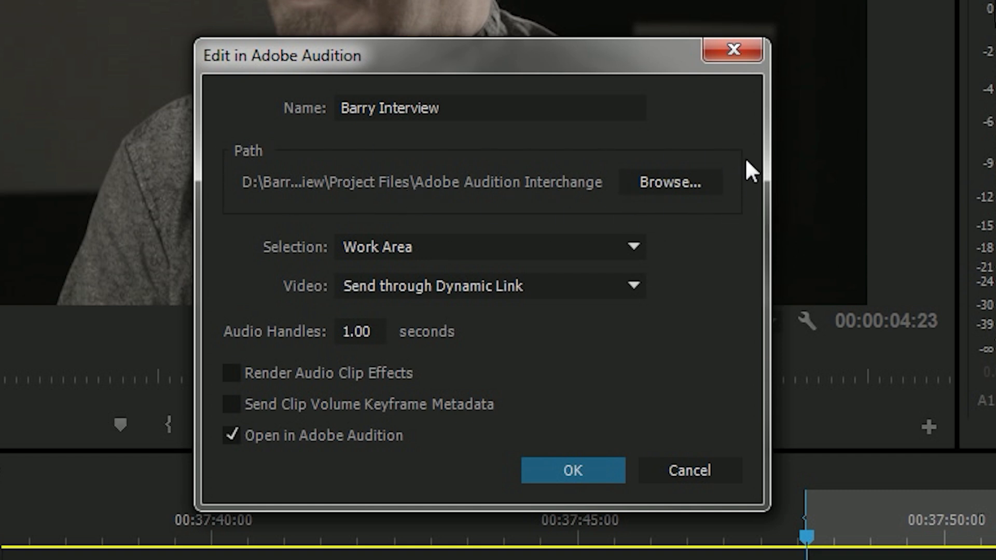
pyautogui.moveTo(747, 187)
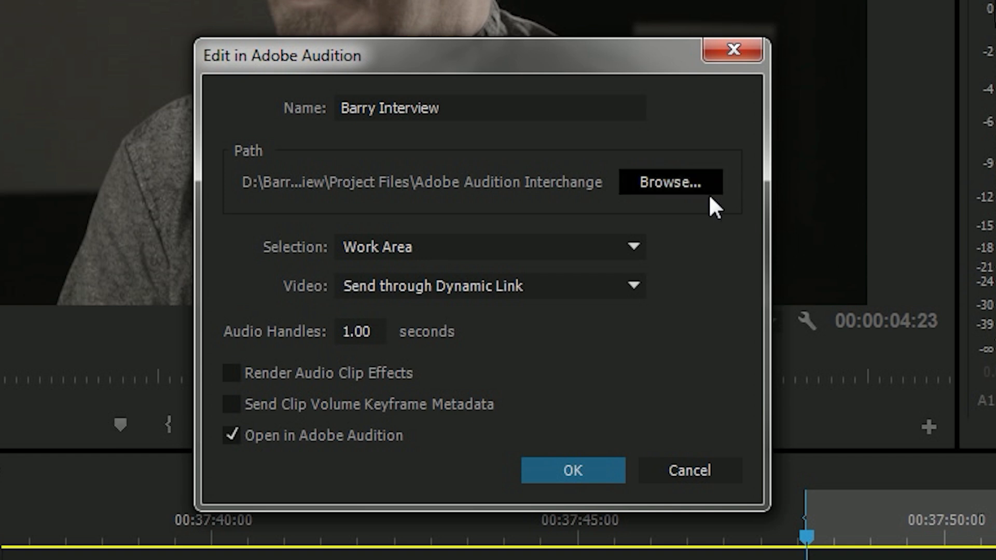
# Set Selection to Entire Sequence, keep video via Dynamic Link, and confirm the send.
pyautogui.click(488, 246)
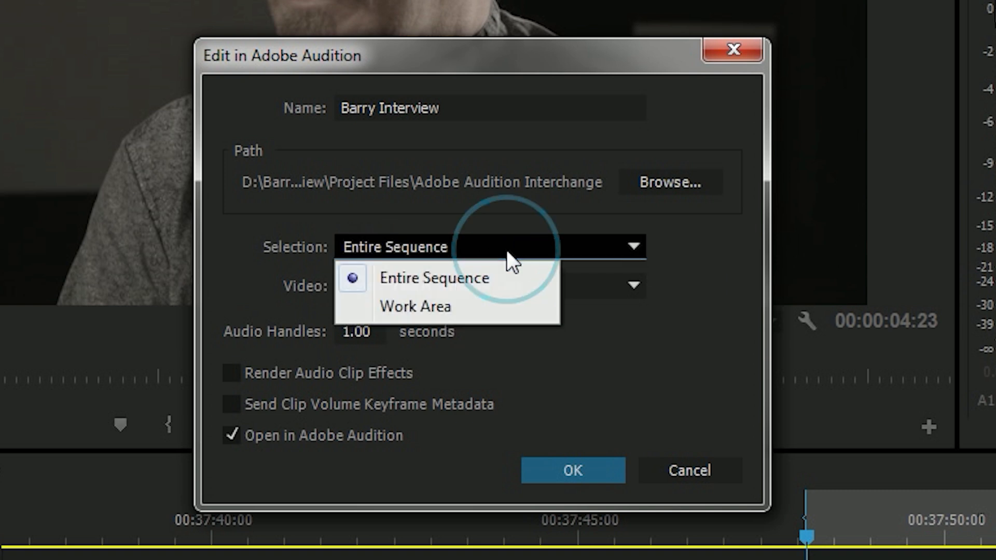
pyautogui.click(431, 278)
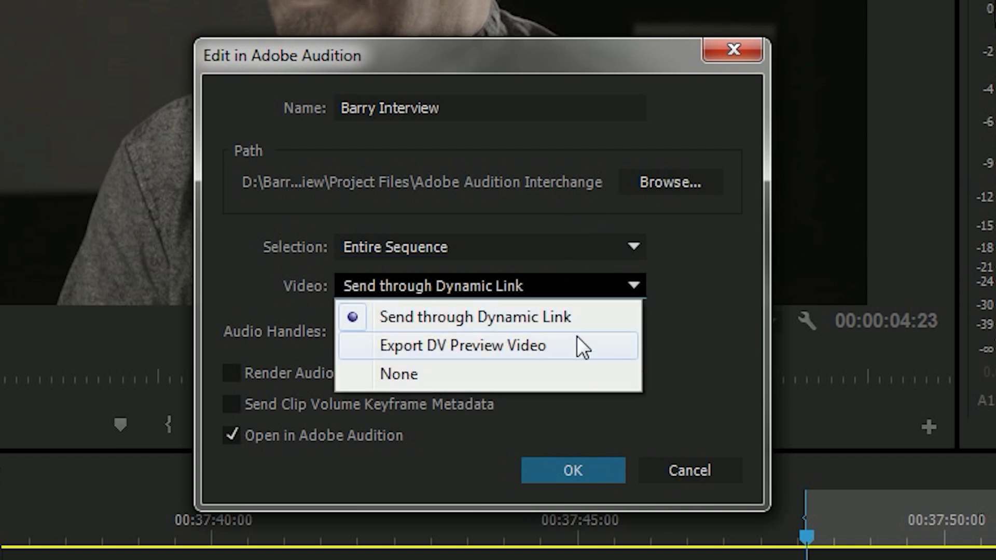
pyautogui.click(473, 317)
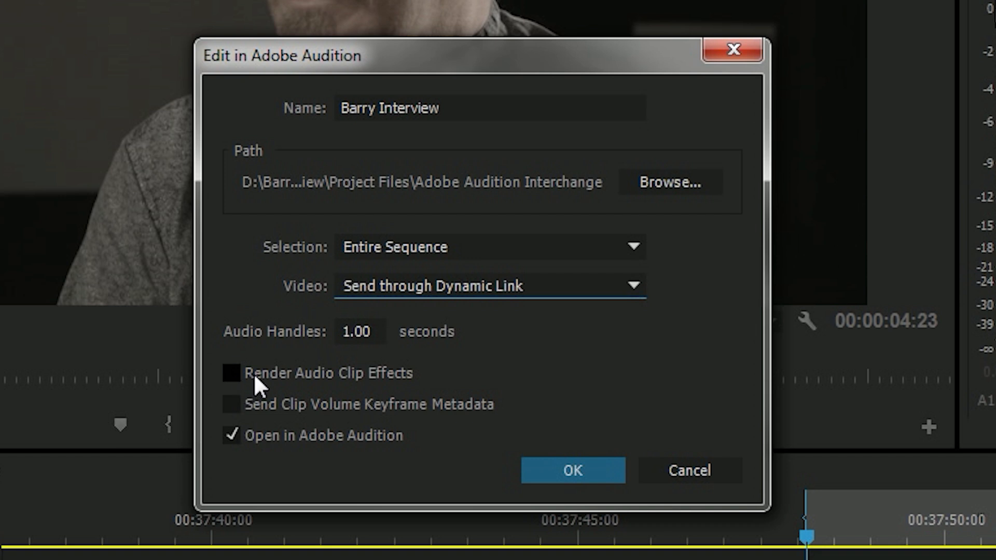
pyautogui.moveTo(312, 415)
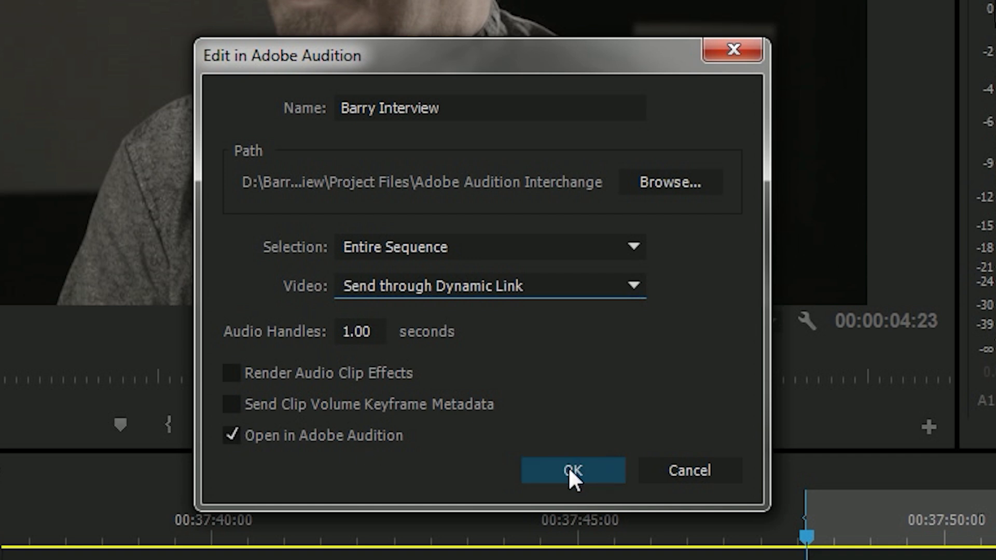
pyautogui.click(572, 470)
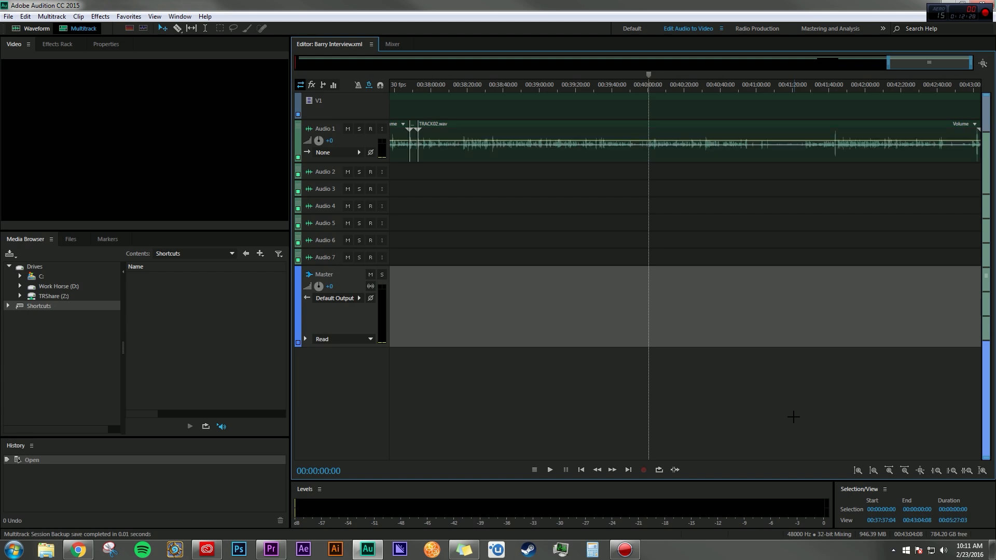
pyautogui.moveTo(437, 94)
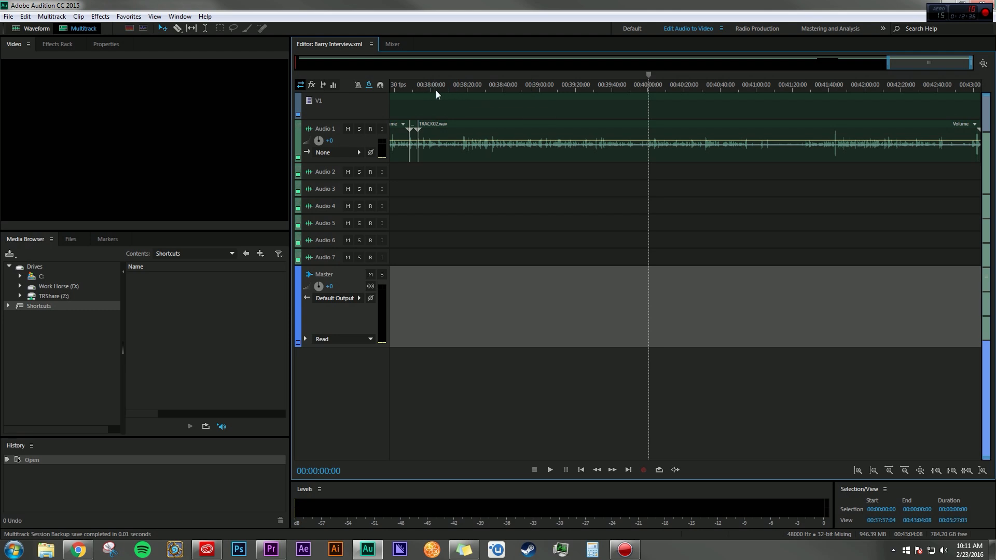
# Position the playhead in the Barry Interview session so the interview video shows.
pyautogui.click(408, 85)
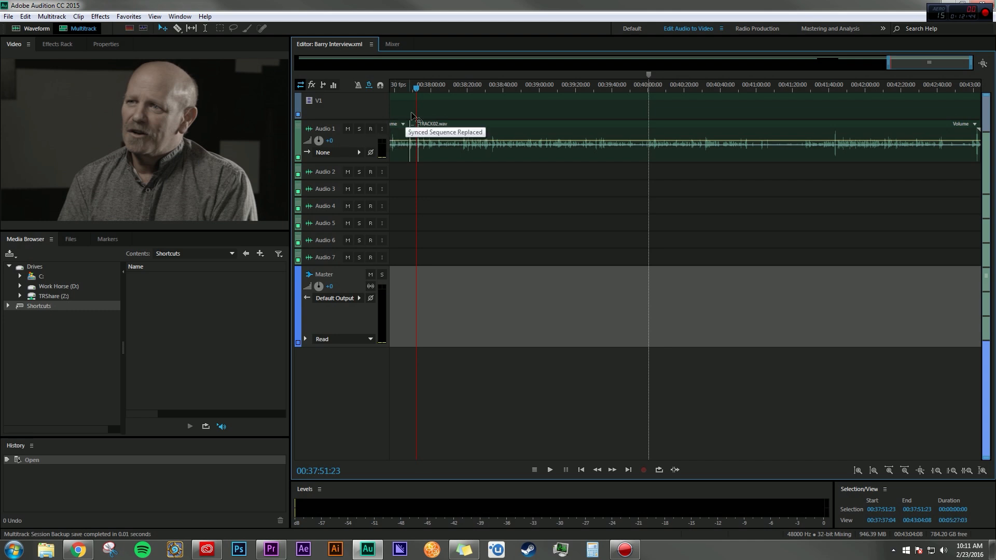
pyautogui.click(550, 470)
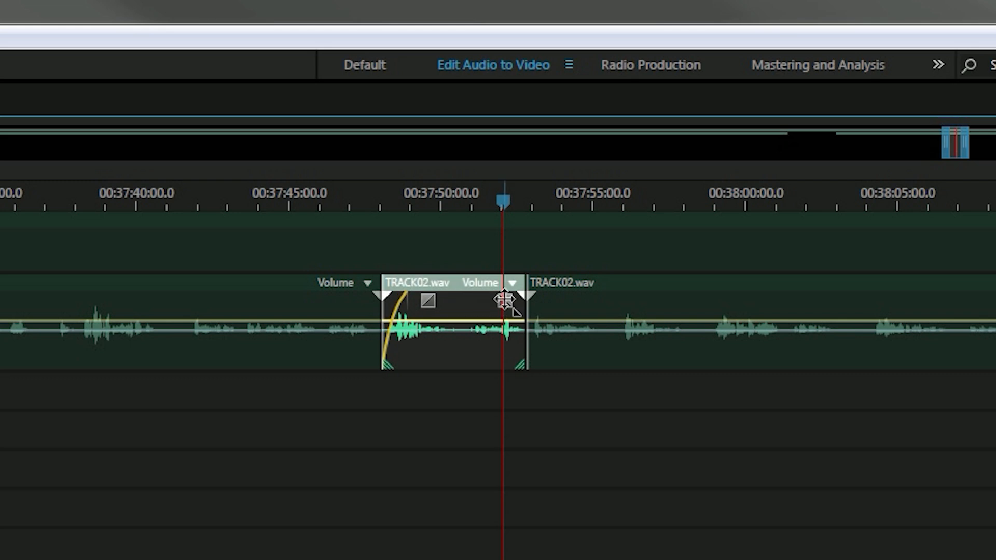
# Fade in the short TRACK02 clip, audition the edit, and save the session.
pyautogui.moveTo(508, 299); pyautogui.dragTo(488, 299)
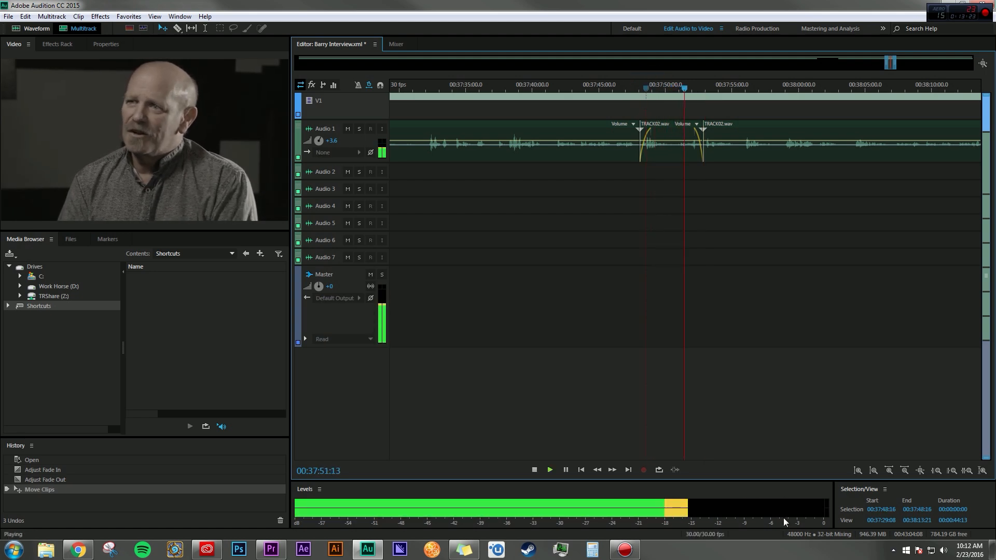
pyautogui.click(534, 470)
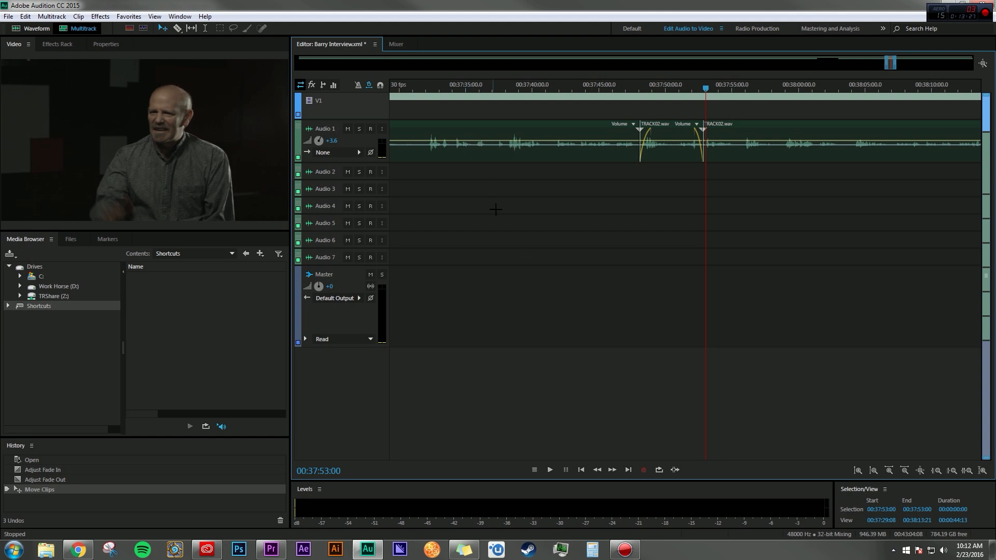
pyautogui.moveTo(468, 139)
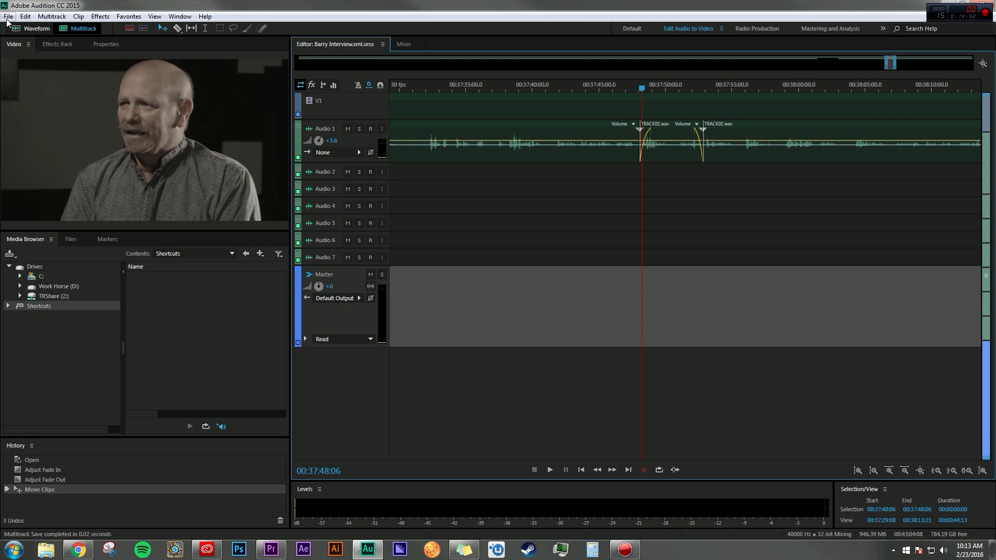
pyautogui.click(14, 15)
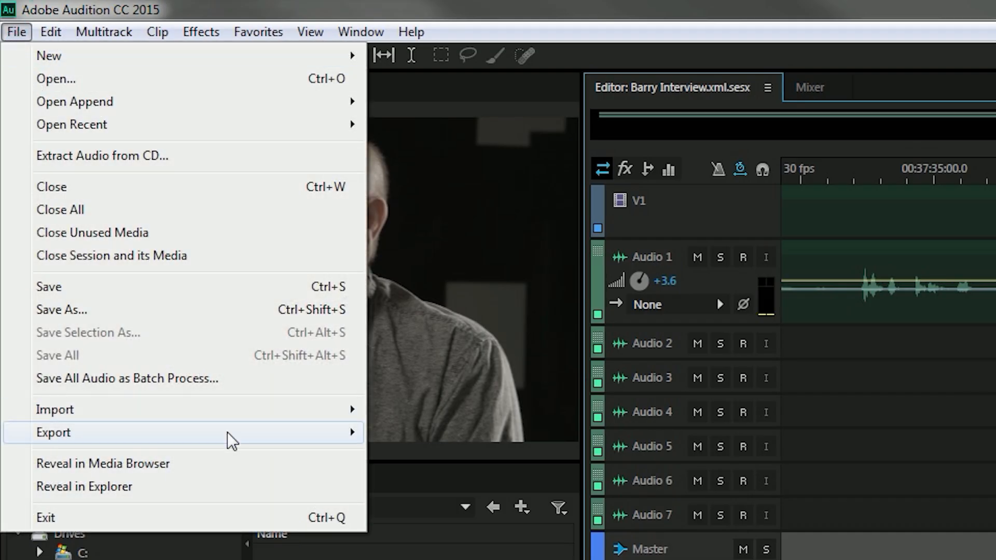
# Export a Multitrack Mixdown of the Entire Session as a Wave PCM WAV file.
pyautogui.click(52, 433)
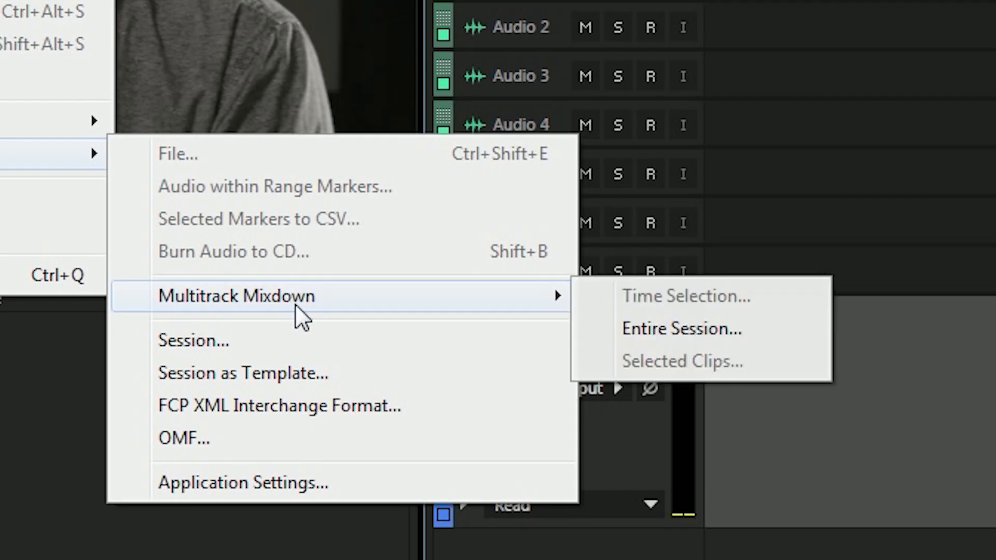
pyautogui.moveTo(693, 336)
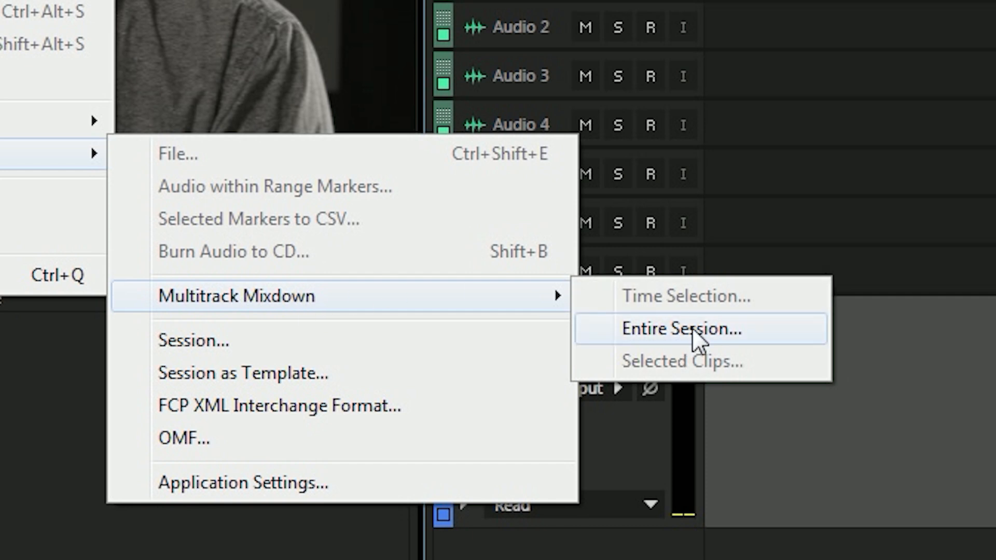
pyautogui.click(683, 329)
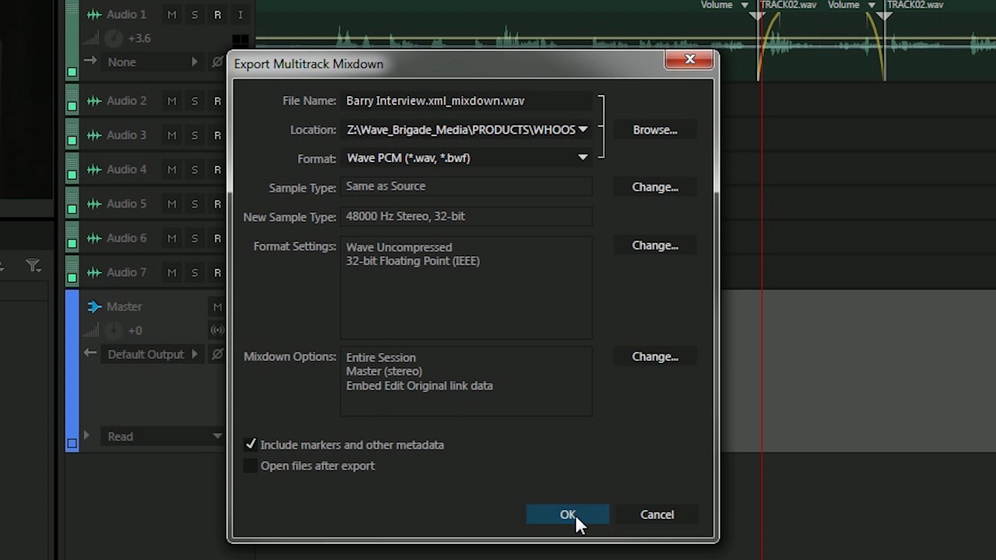
pyautogui.click(569, 513)
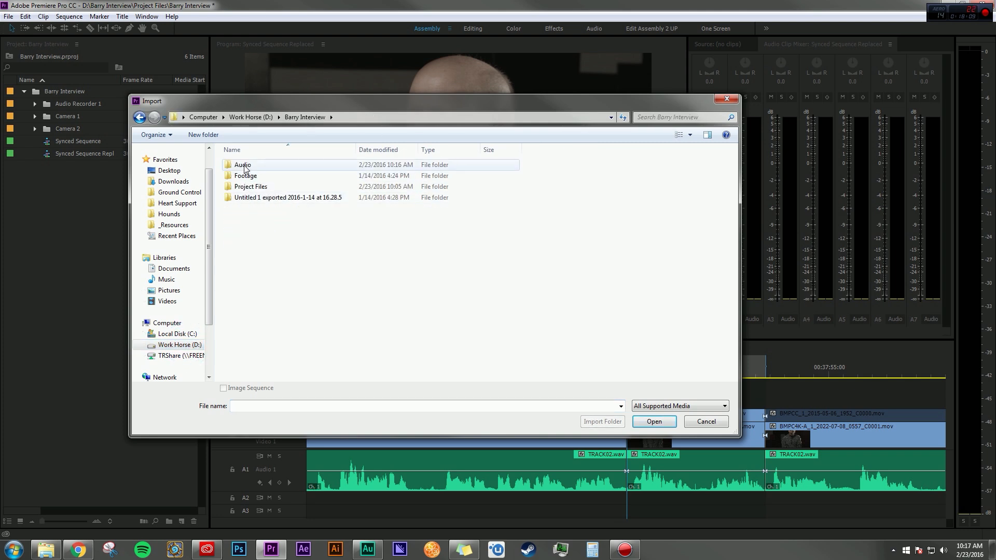
# Import Barry Interview.xml_mixdown.wav from the Audio folder into the project.
pyautogui.doubleClick(243, 164)
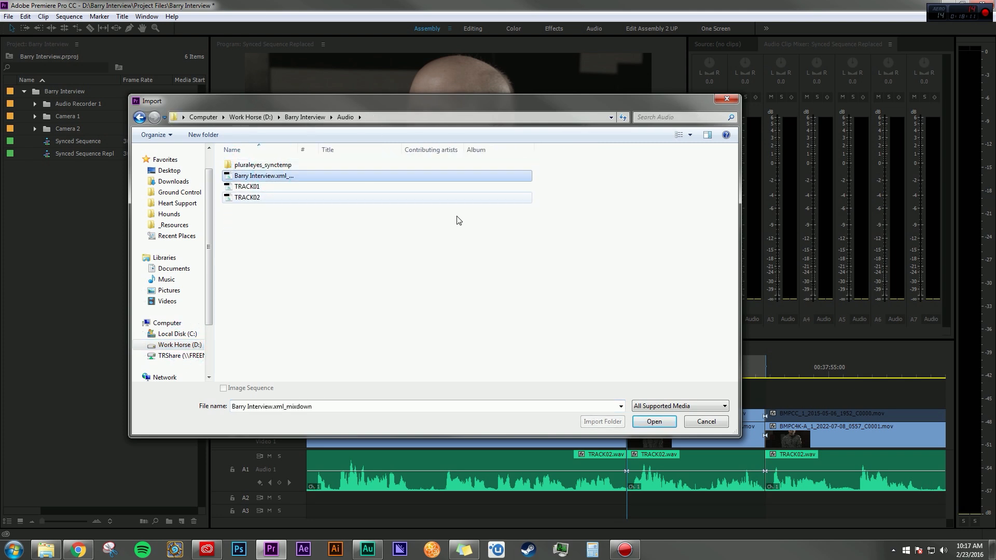
pyautogui.click(653, 421)
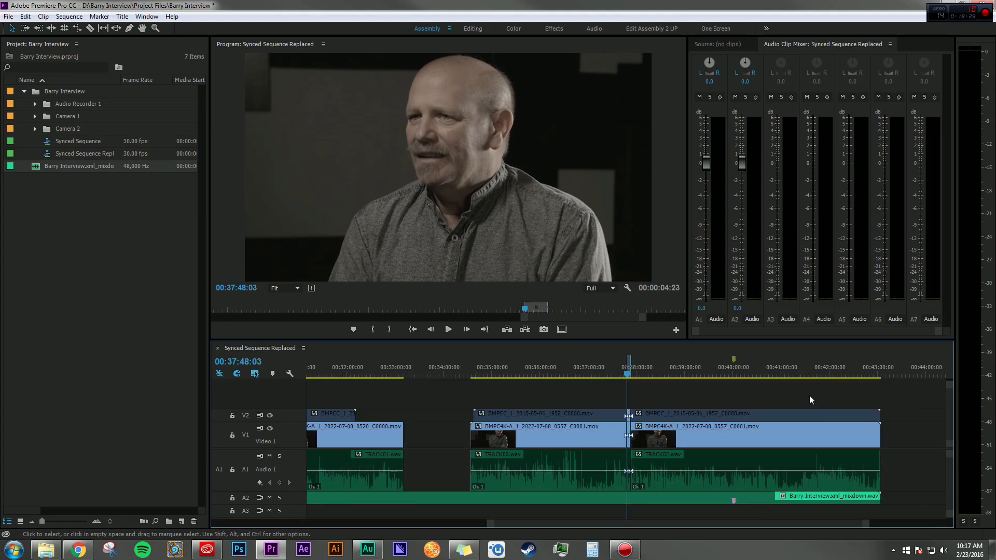
# Play the sequence to hear the mixdown WAV on A2 under the interview.
pyautogui.click(448, 330)
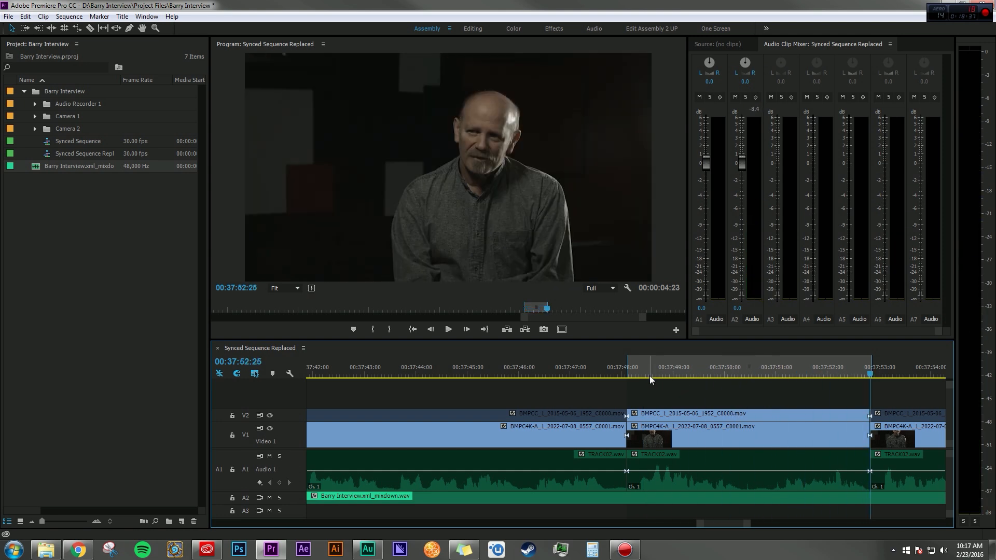
pyautogui.moveTo(634, 381)
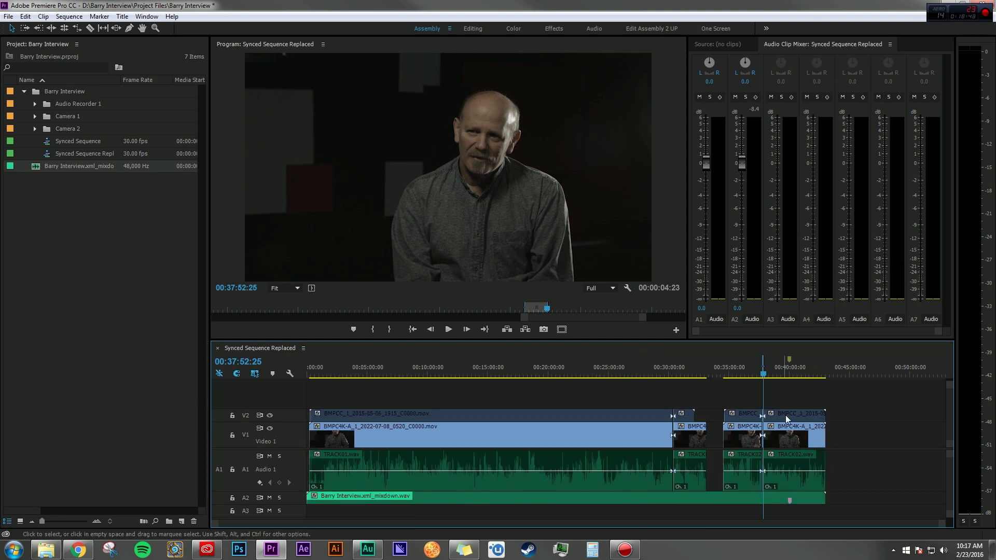
pyautogui.moveTo(446, 504)
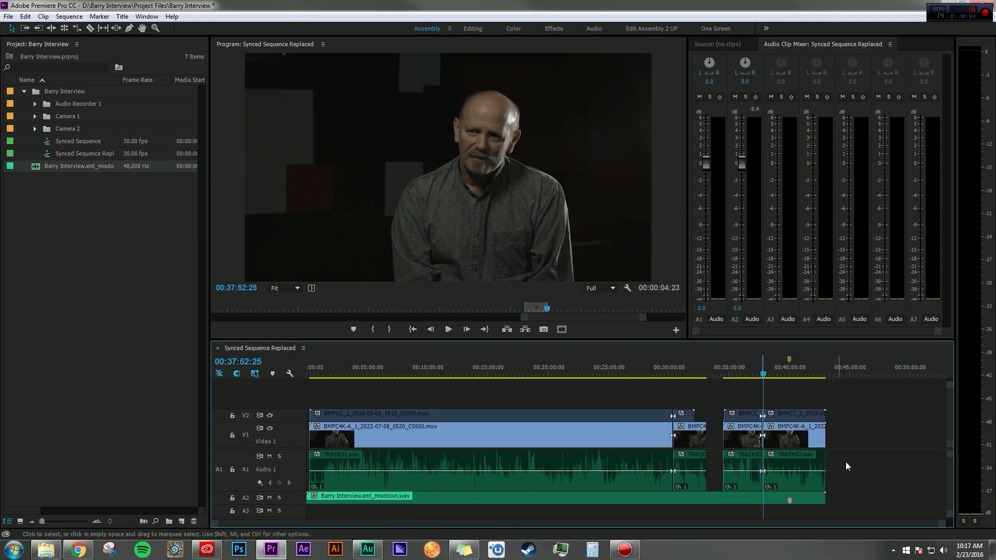
pyautogui.moveTo(867, 463)
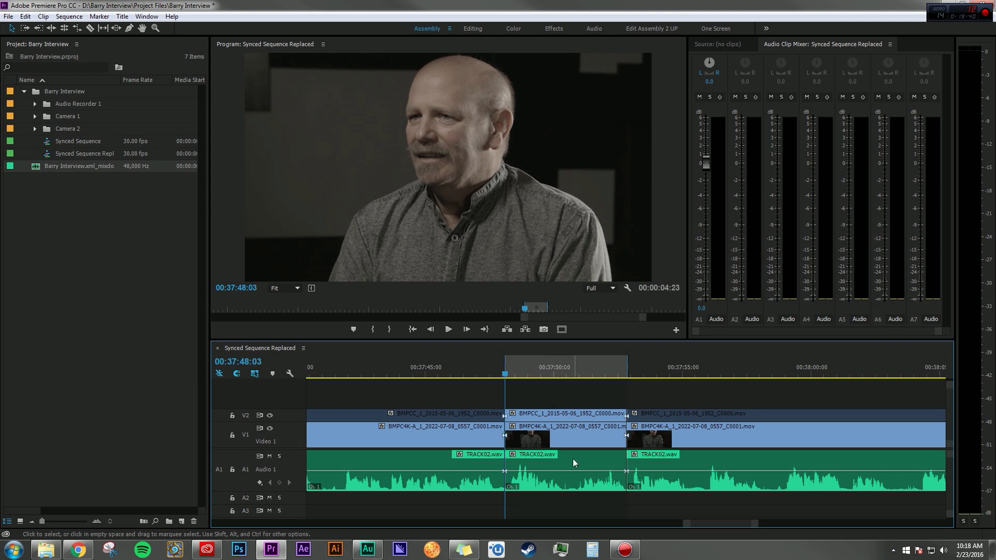
# Send the middle TRACK02.wav clip to Audition via Edit Clip In Adobe Audition.
pyautogui.click(572, 464)
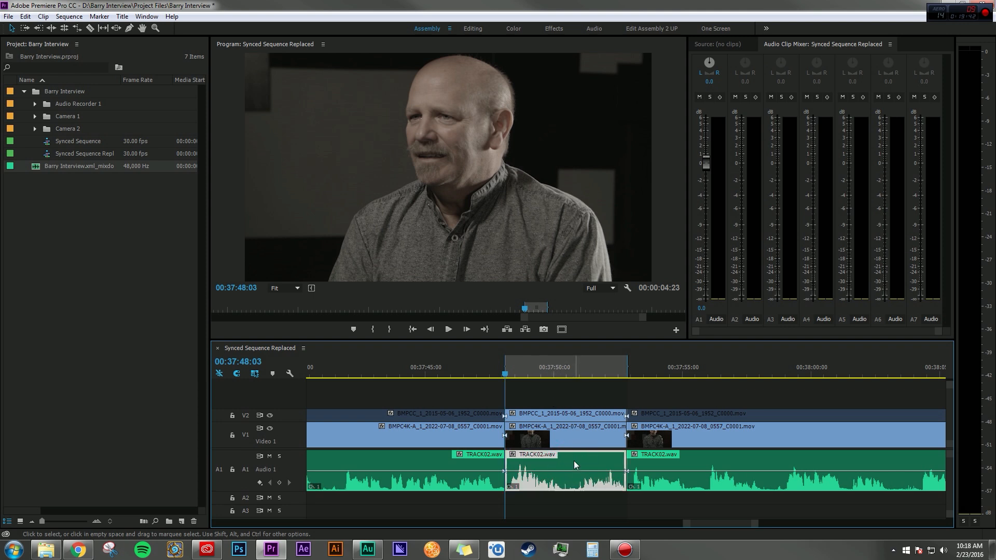
pyautogui.rightClick(575, 464)
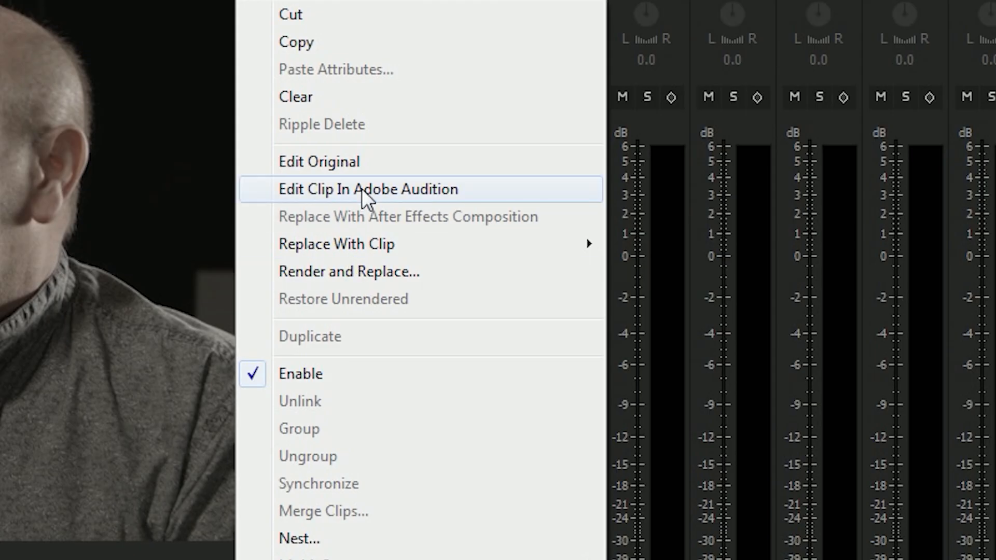
pyautogui.click(368, 189)
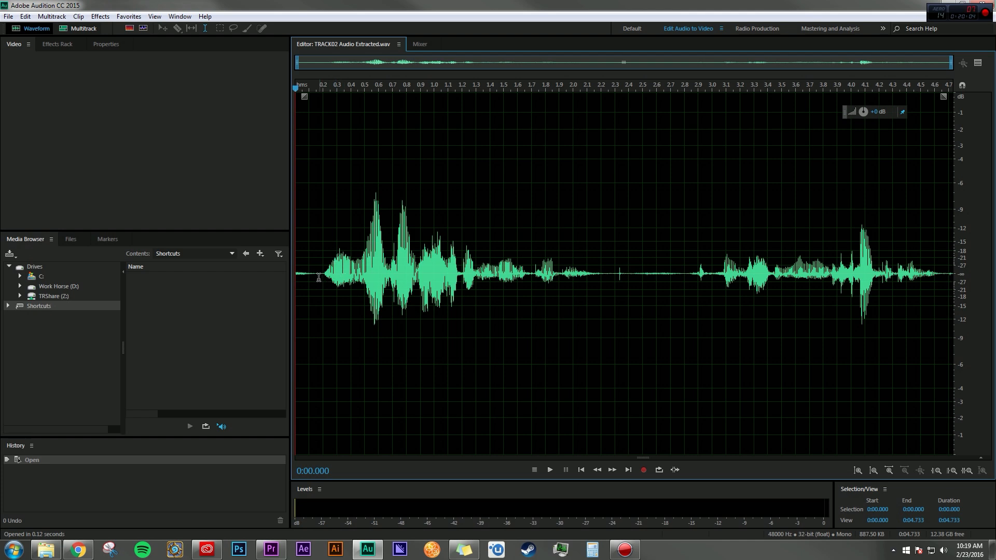
# Play back the faded, amplified TRACK02 extract, save it, and return to Premiere Pro.
pyautogui.click(550, 469)
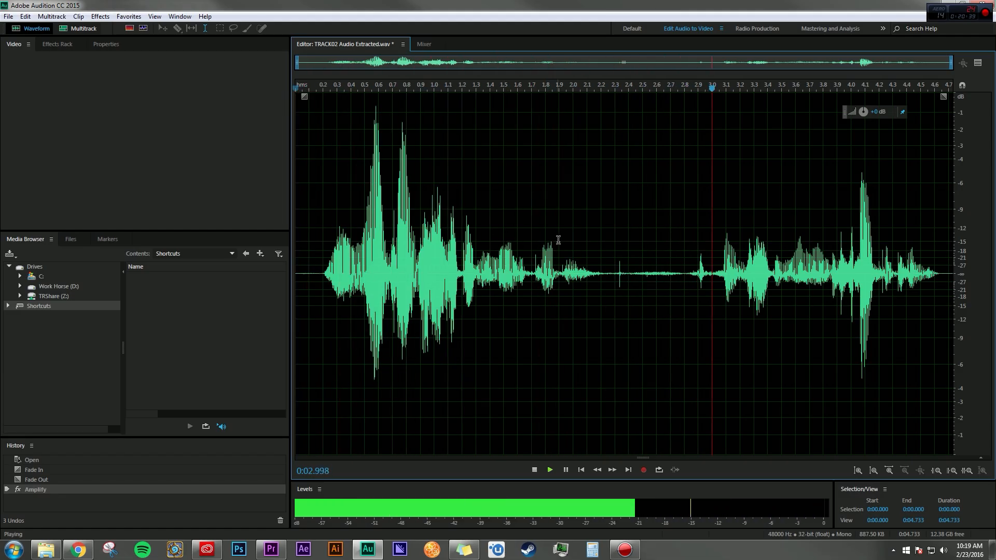
pyautogui.click(549, 470)
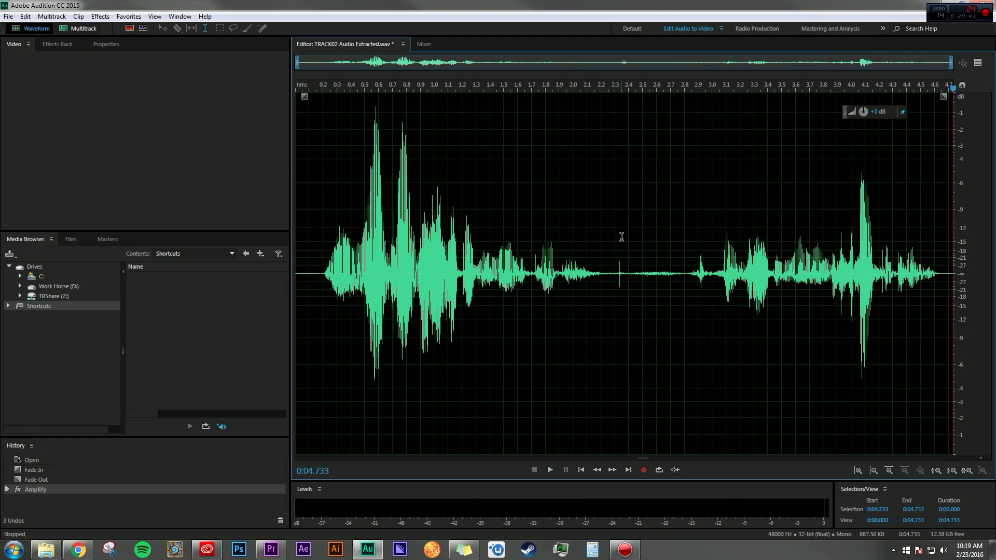
pyautogui.moveTo(593, 167)
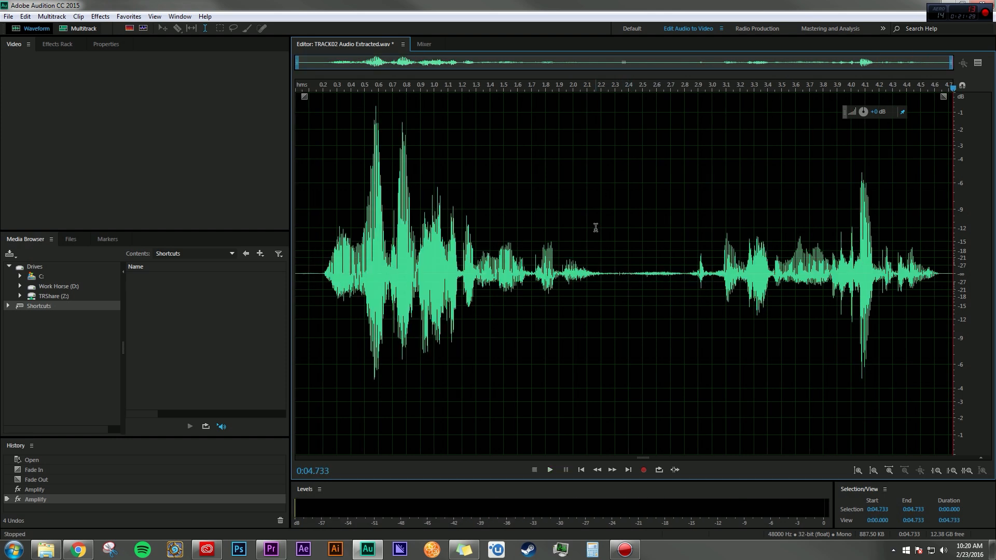
pyautogui.moveTo(488, 189)
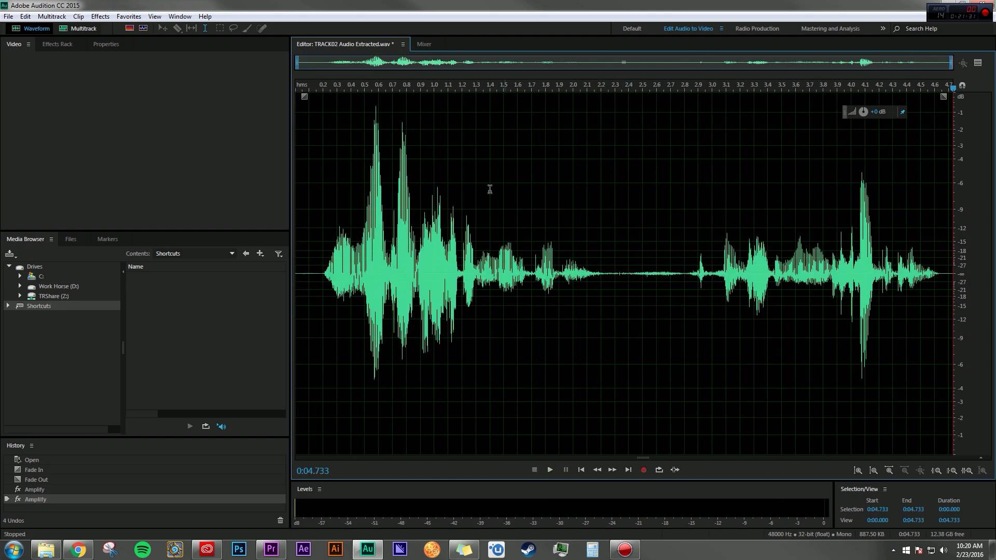
pyautogui.press('Ctrl+S')
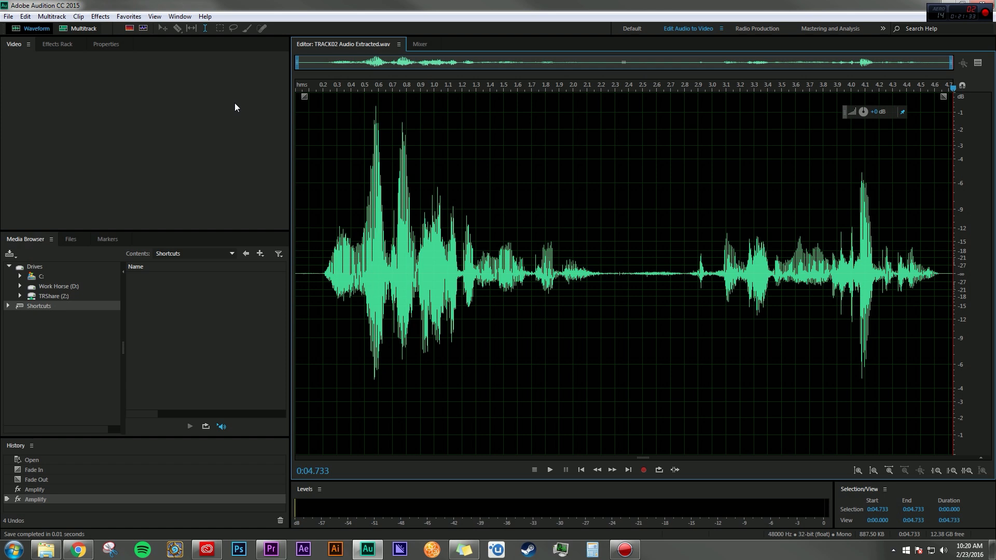
pyautogui.click(273, 550)
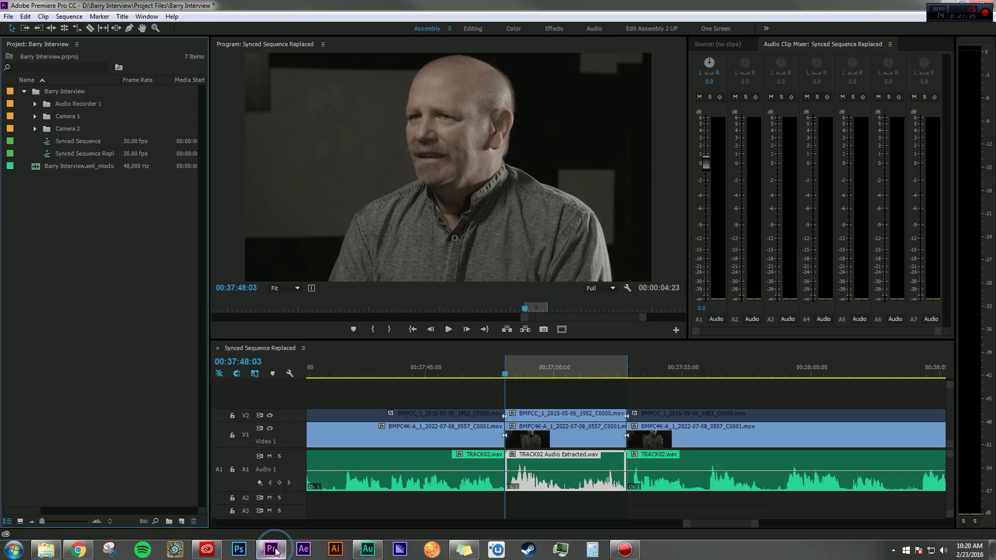
pyautogui.moveTo(557, 482)
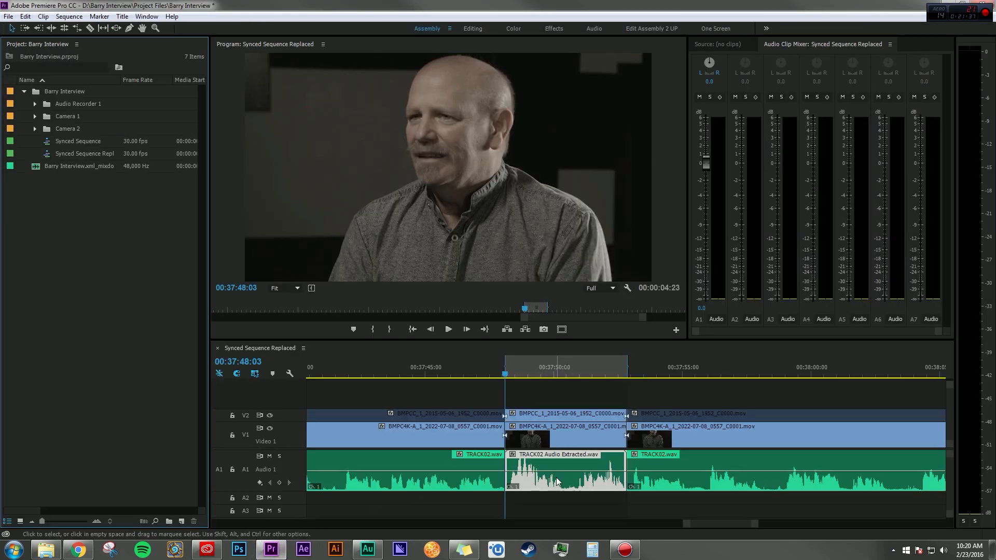
pyautogui.moveTo(543, 466)
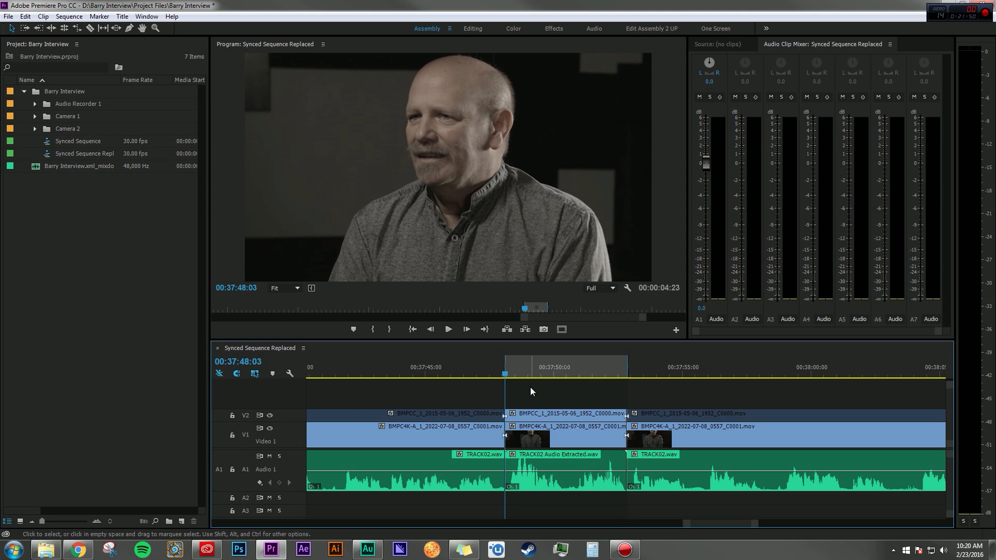
pyautogui.click(448, 330)
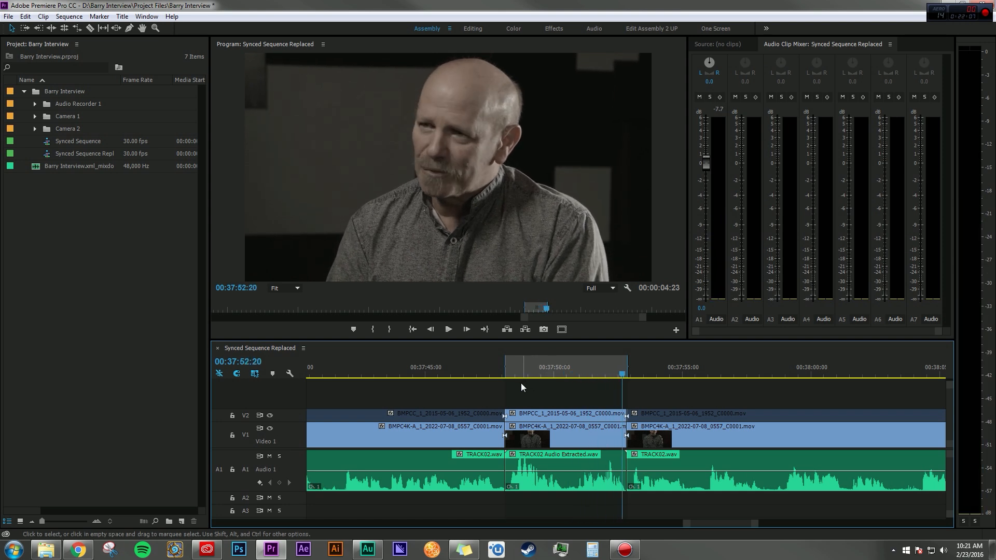
pyautogui.moveTo(524, 398)
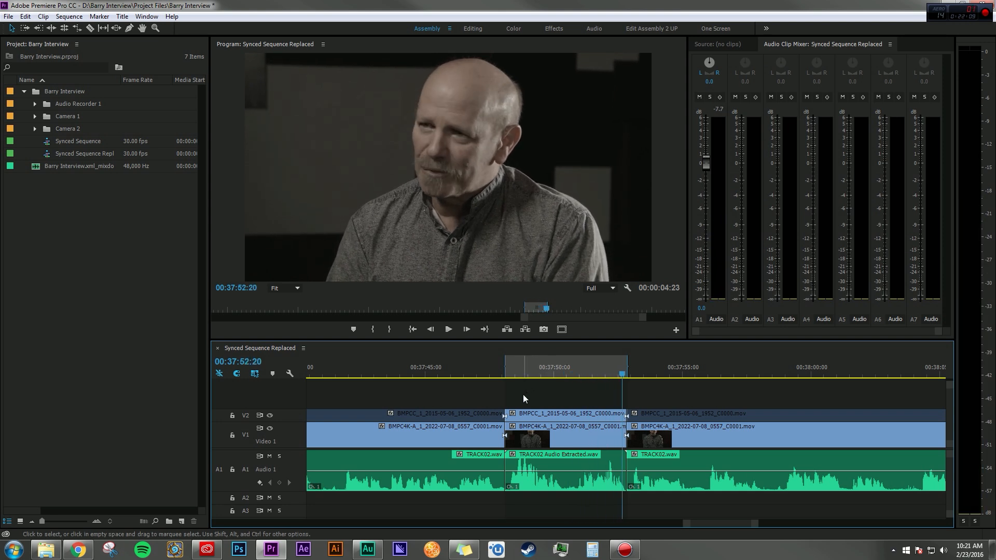